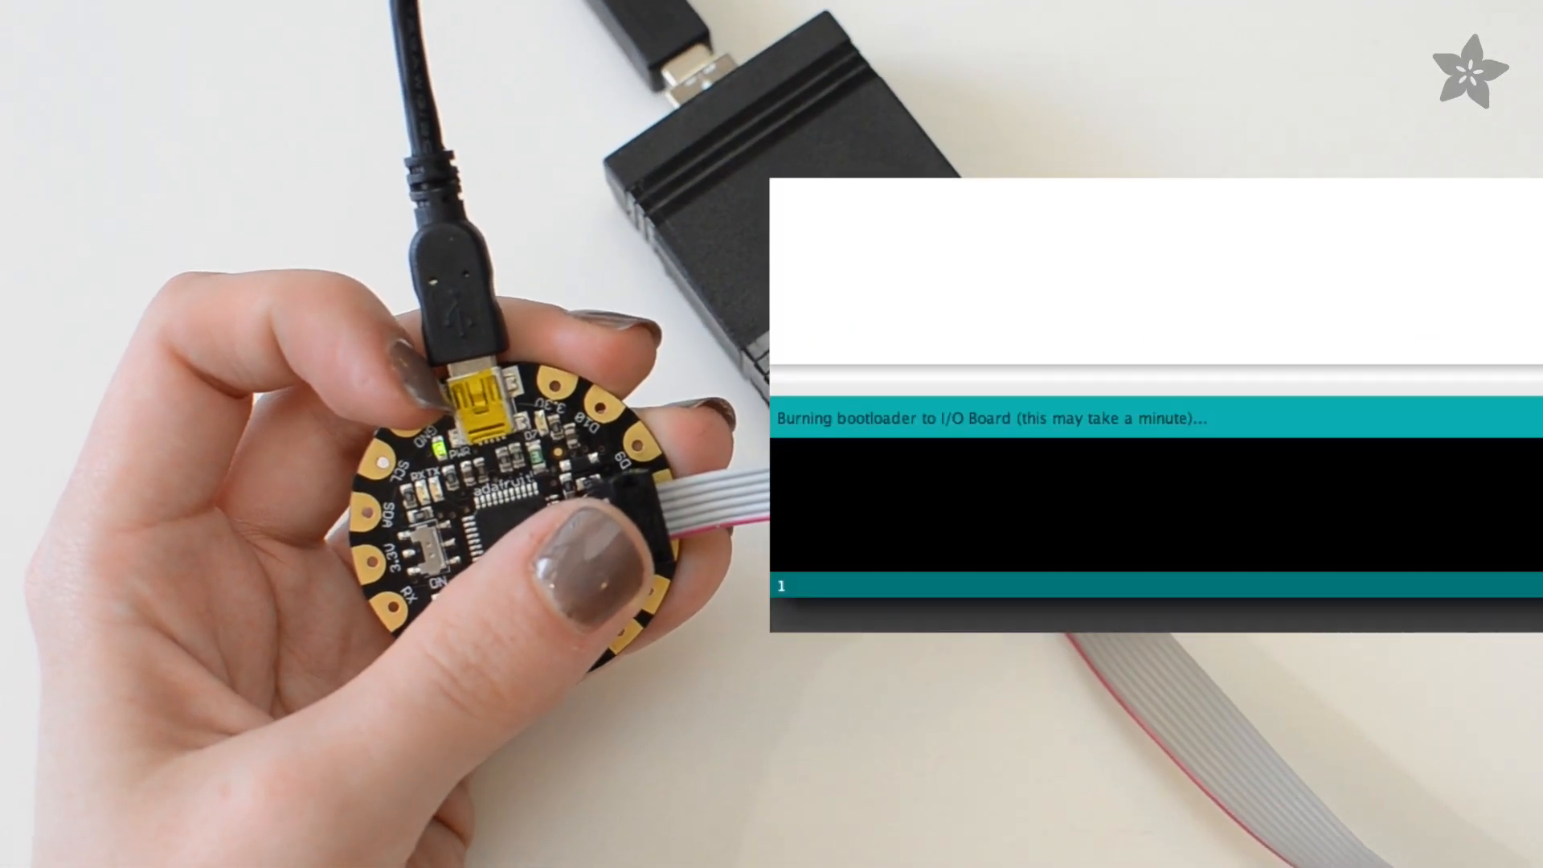
# Step: Burn the bootloader onto the Flora board via Tools > Burn Bootloader
pyautogui.click(1019, 15)
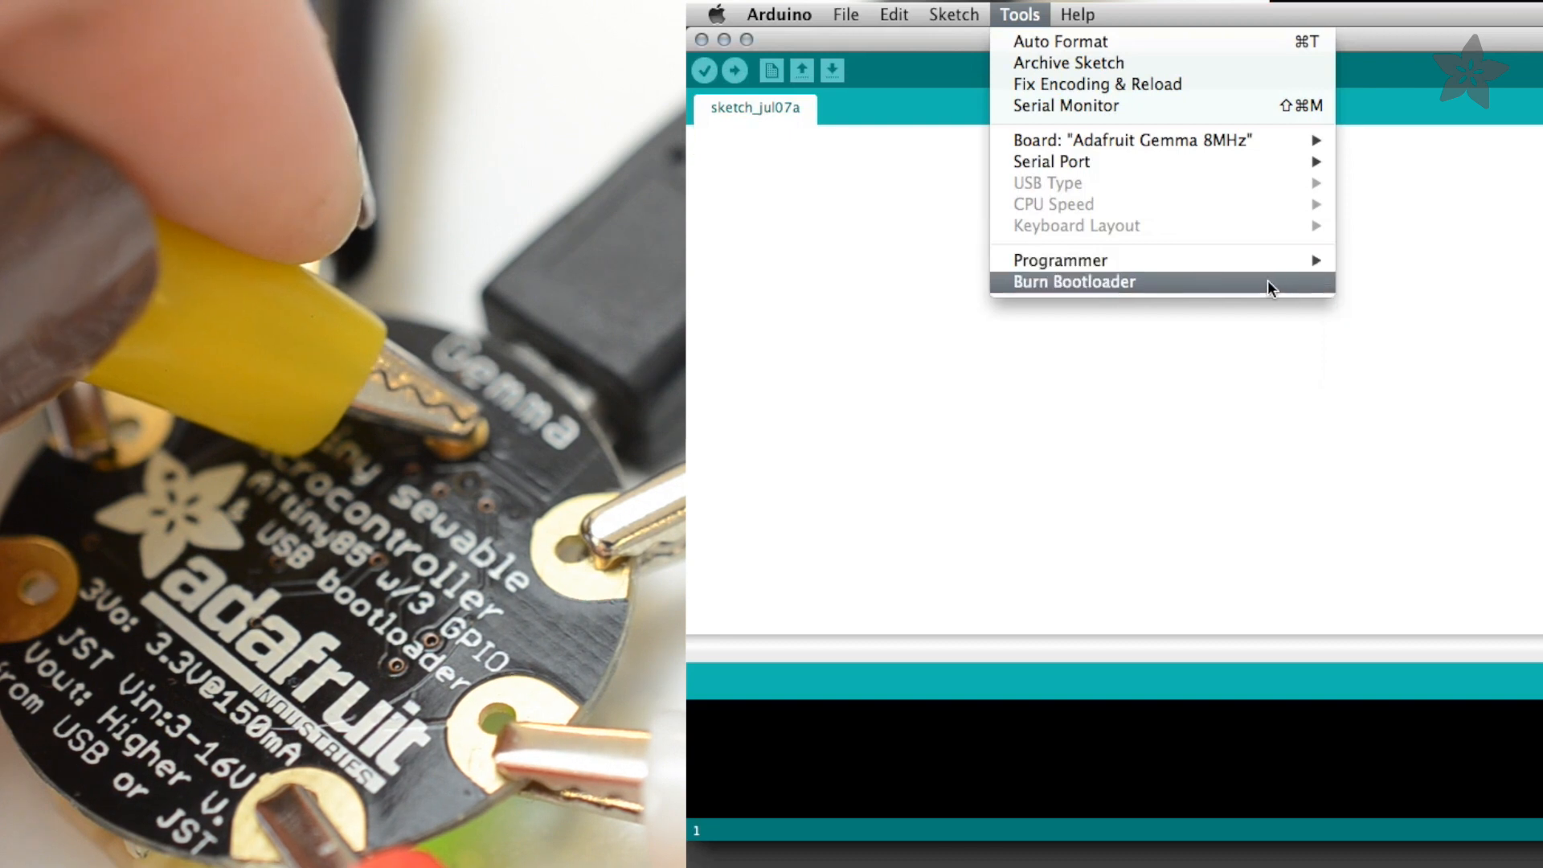
# Step: Burn the bootloader onto the Adafruit Gemma 8MHz board over alligator clips
pyautogui.click(1074, 281)
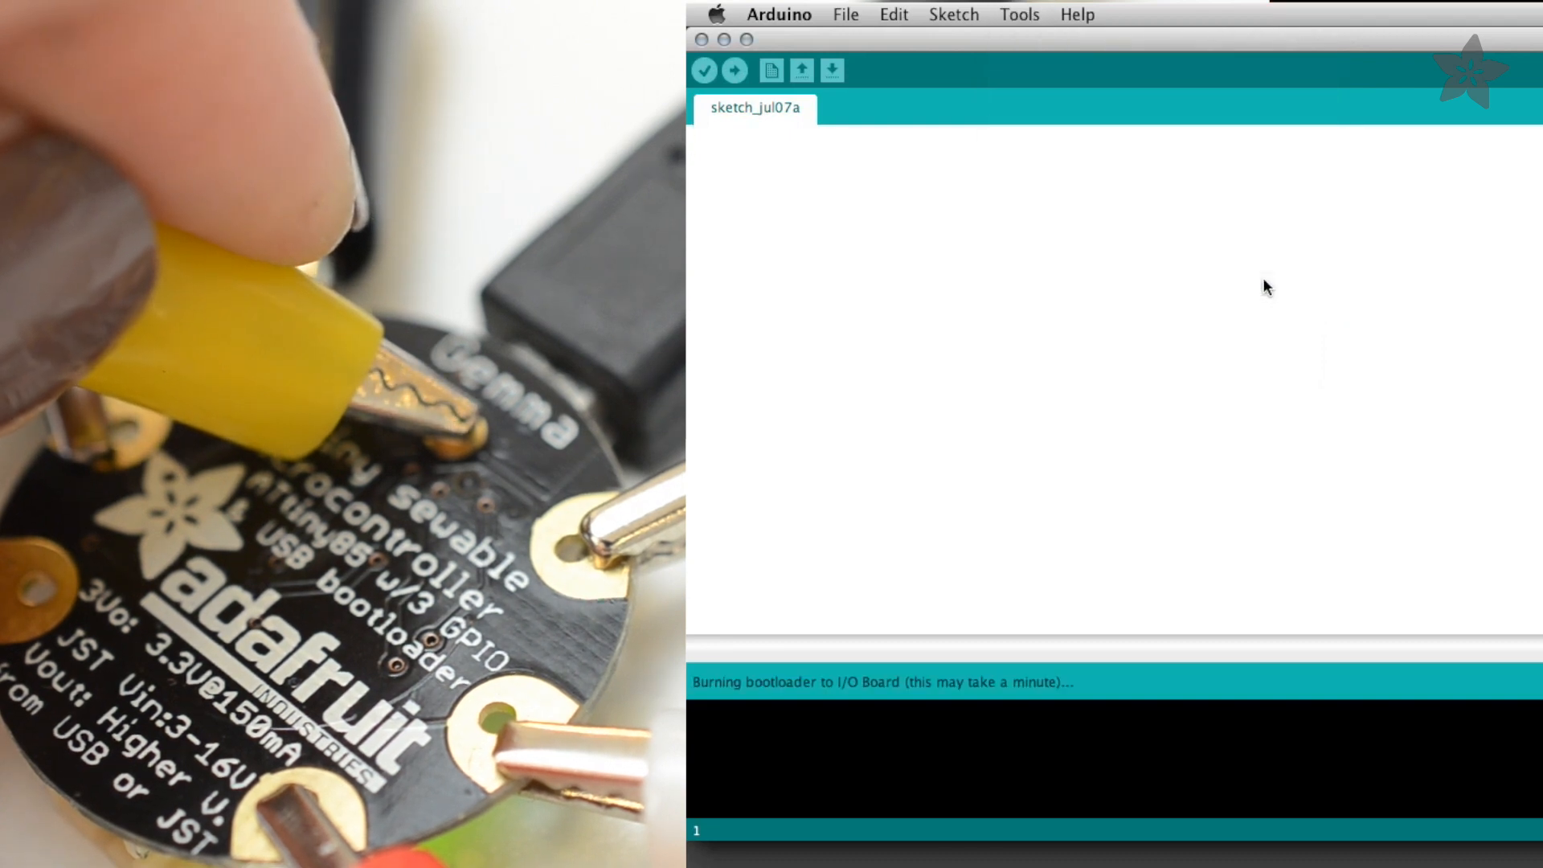